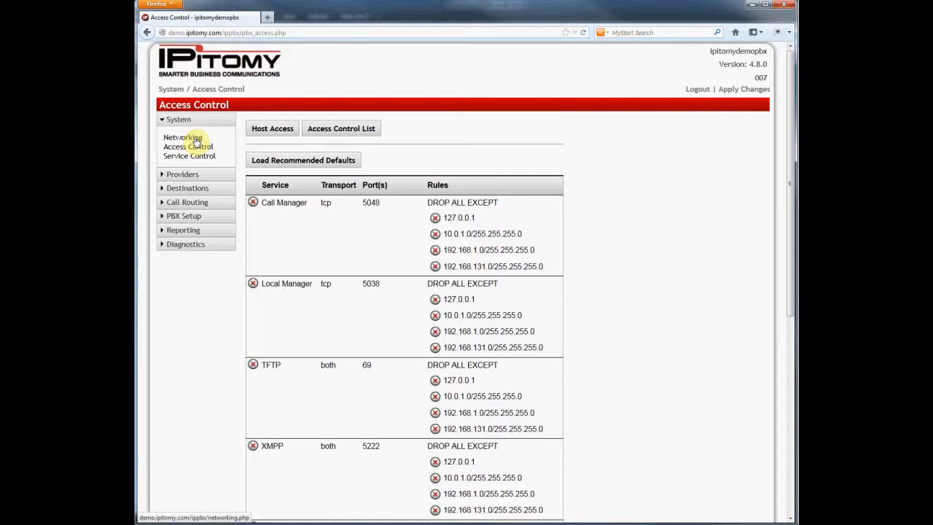
- Load the recommended default access rules, dropping SIP and keeping Call Manager, Local Manager, TFTP, XMPP
scroll("down", 3)
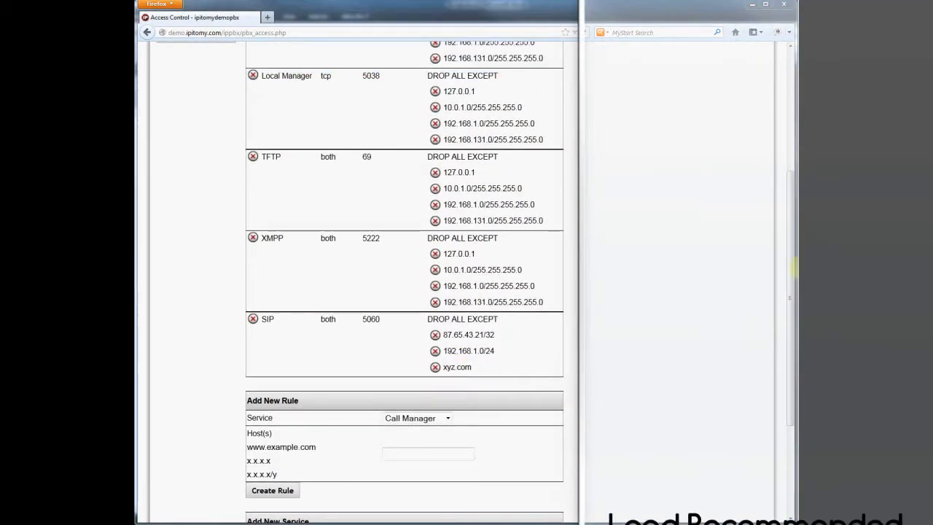
scroll("up", 3)
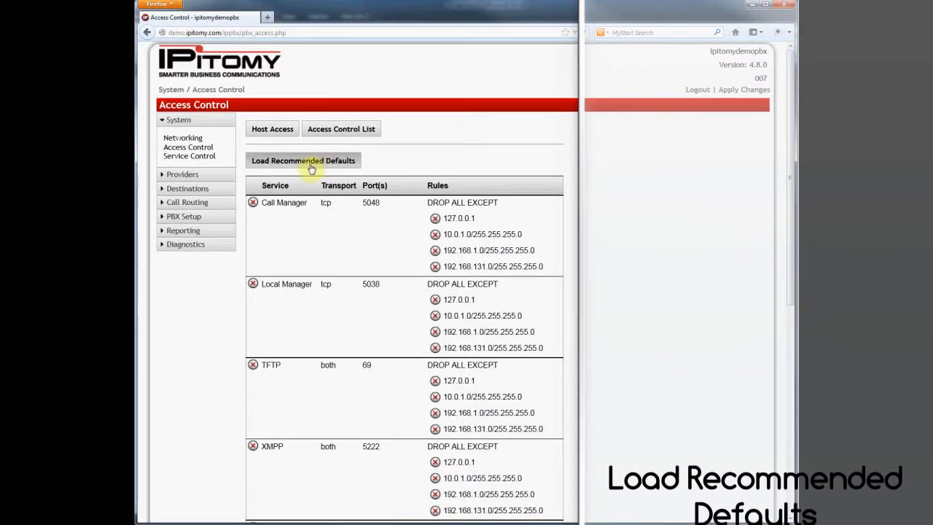
left_click(303, 160)
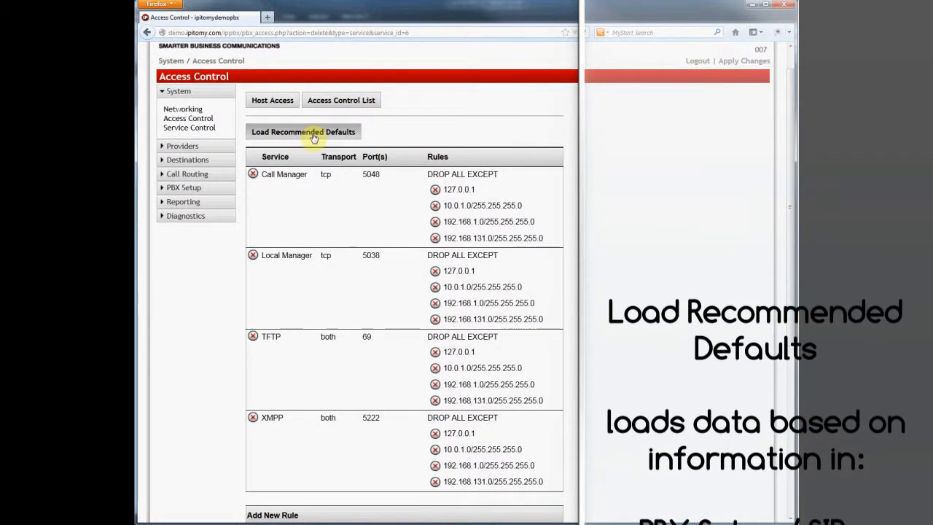